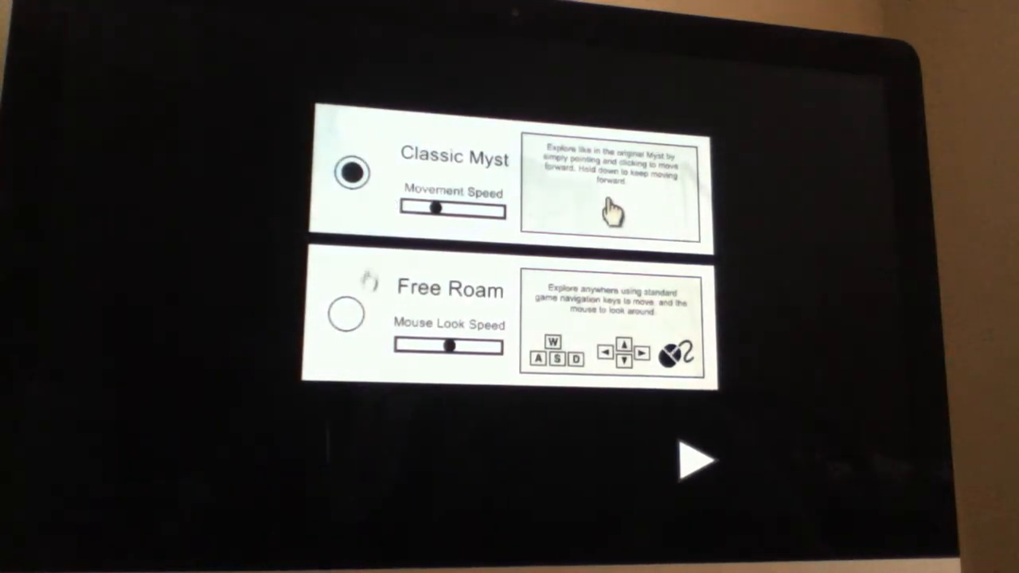
Step: Continue with Classic Myst point-and-click movement selected
click(347, 315)
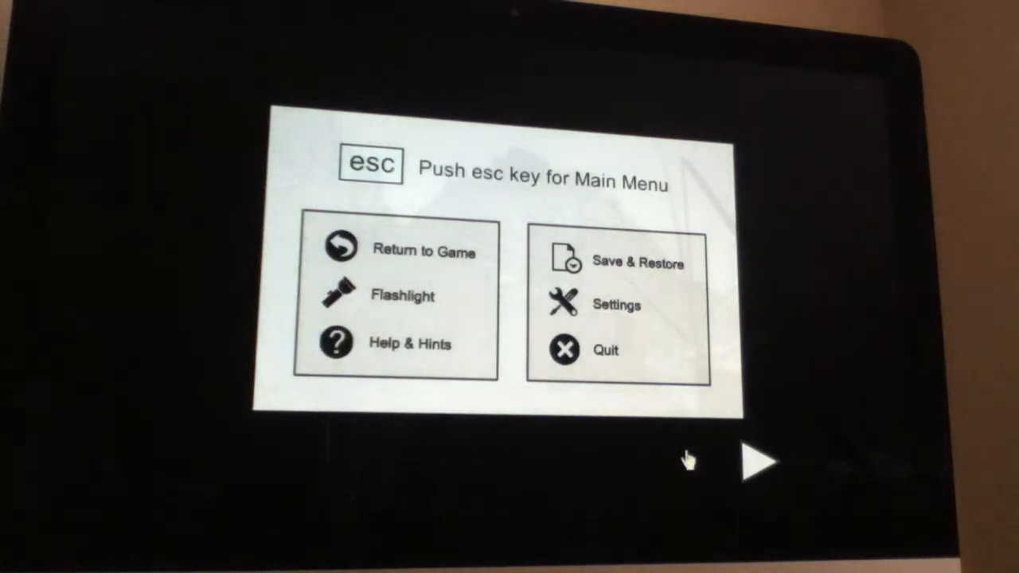
mouse_move(340, 296)
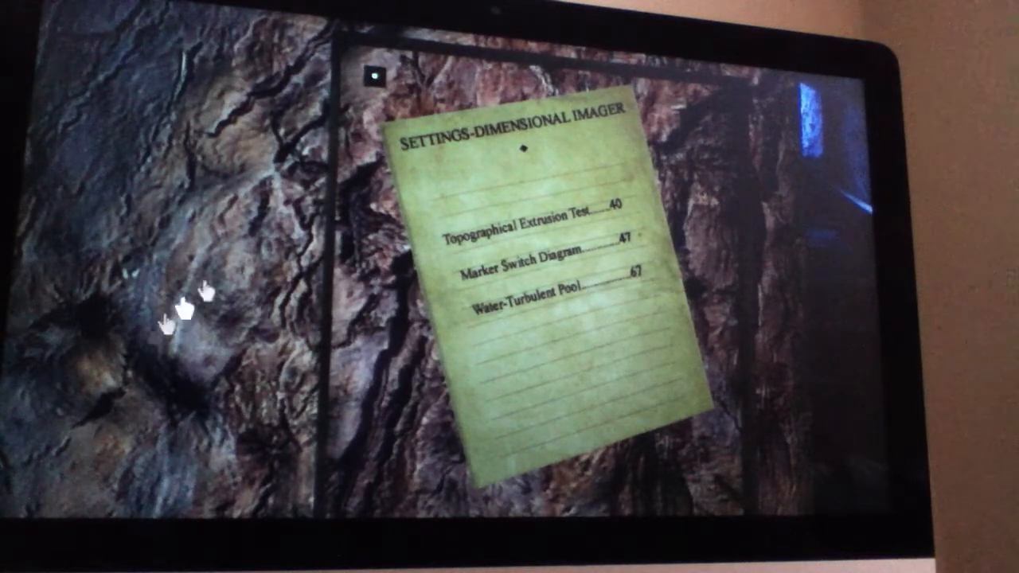
mouse_move(338, 88)
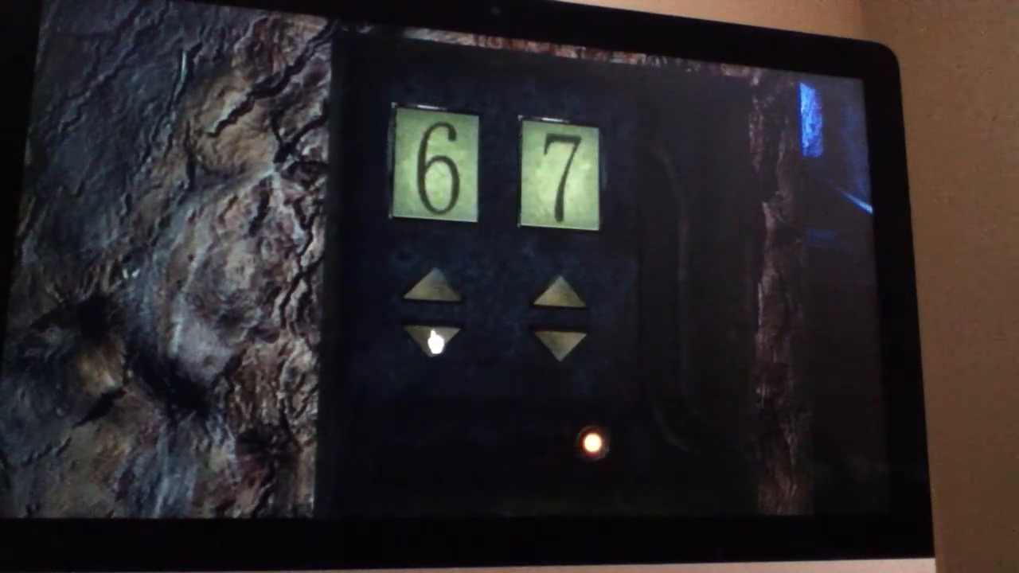
Step: Adjust the imager's digit arrows until the display reads 49
click(565, 347)
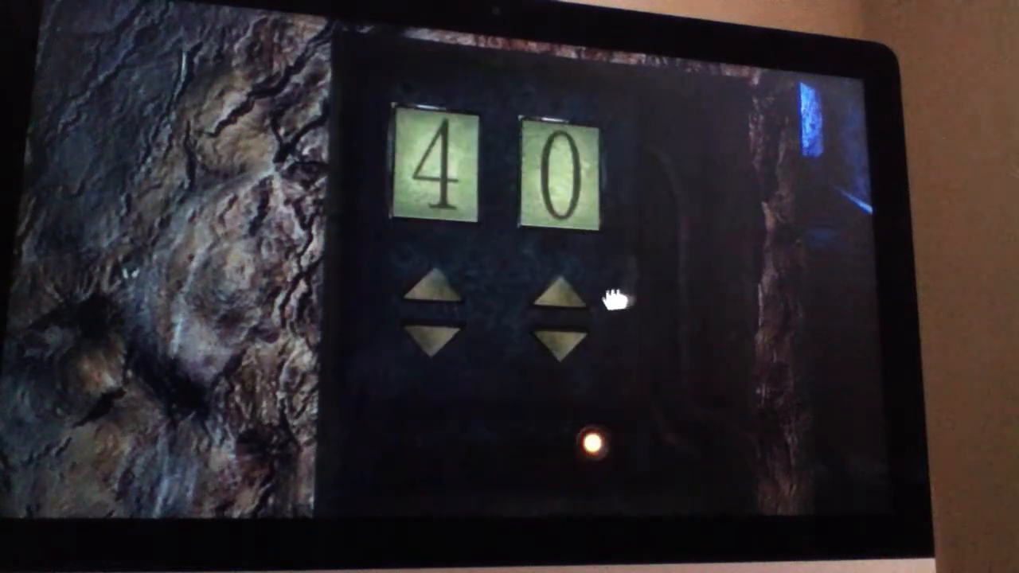
click(560, 295)
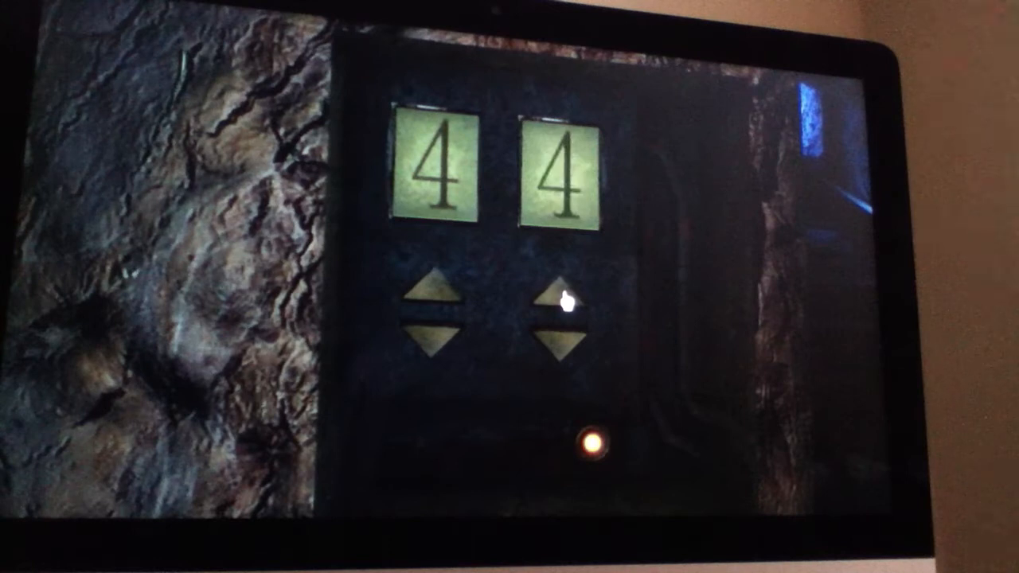
click(560, 294)
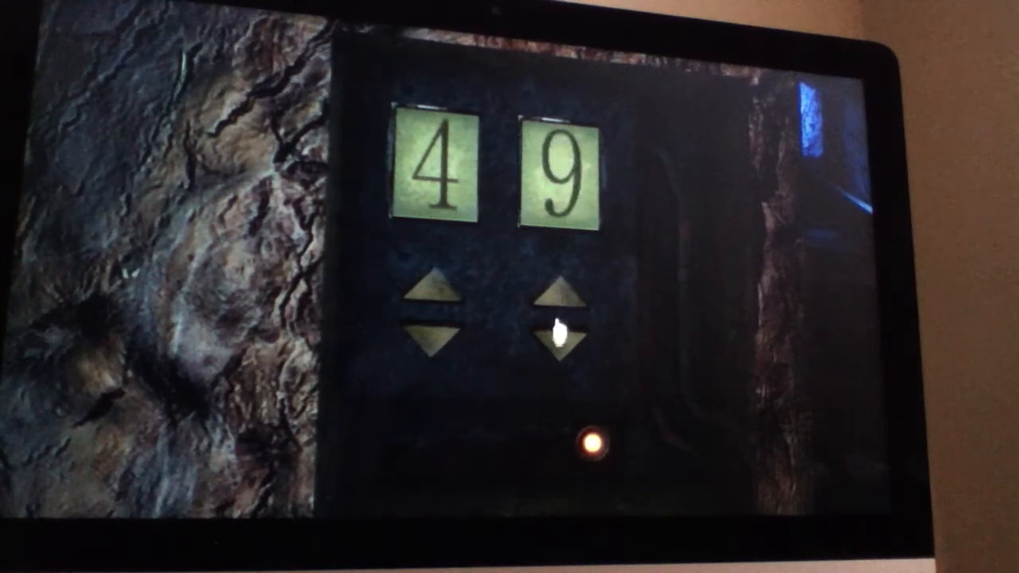
click(560, 347)
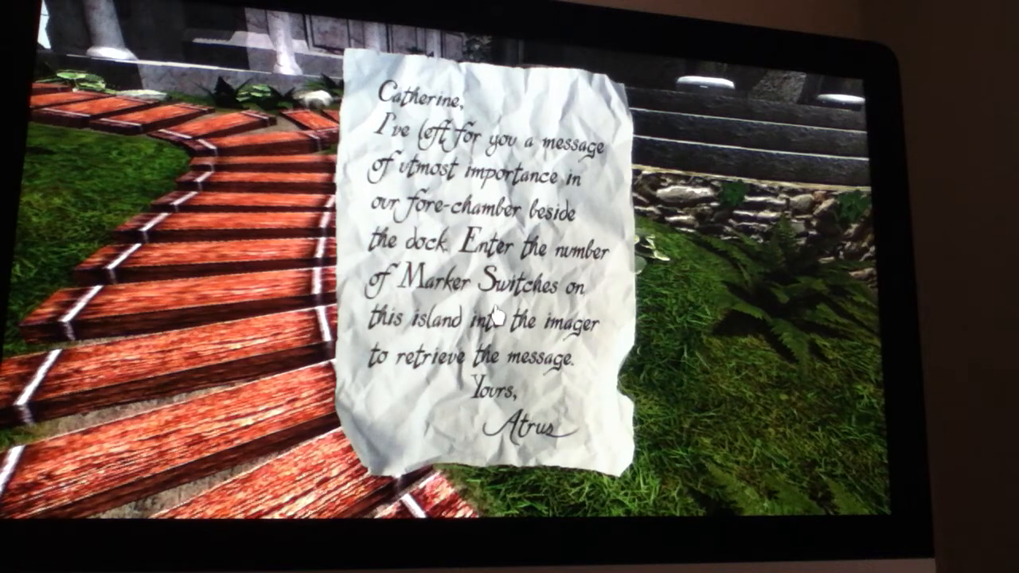
mouse_move(373, 399)
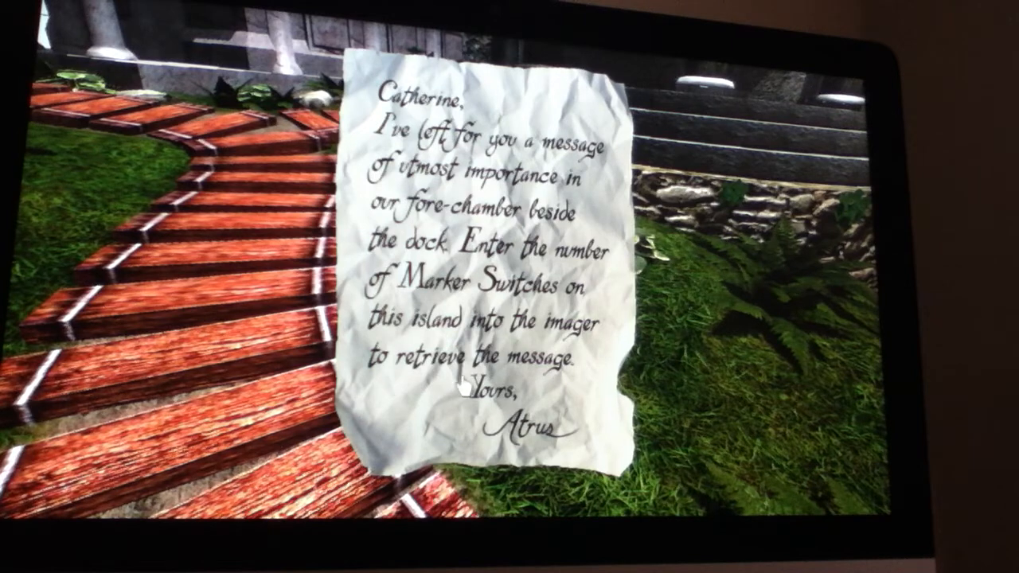
mouse_move(513, 445)
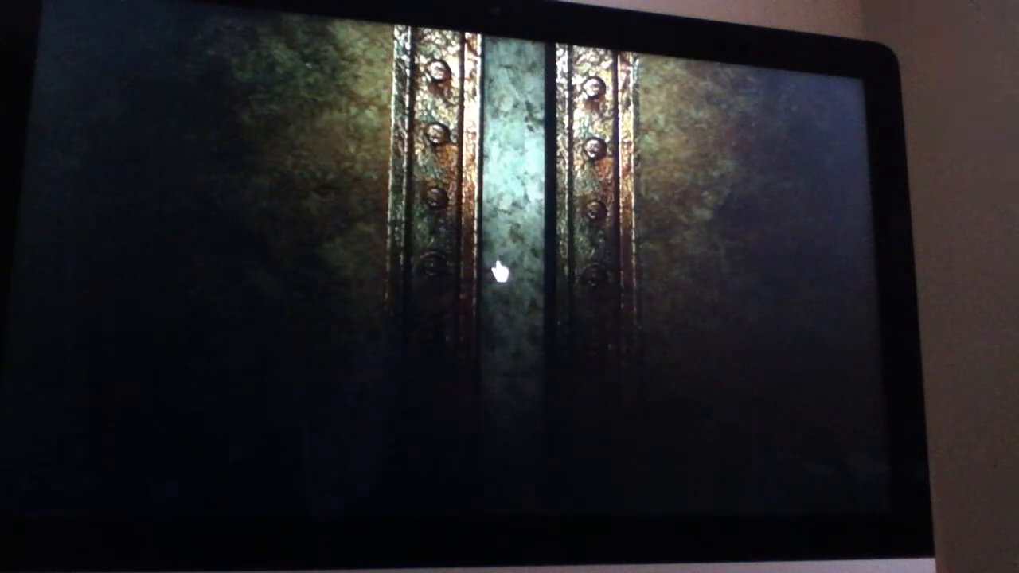
mouse_move(120, 247)
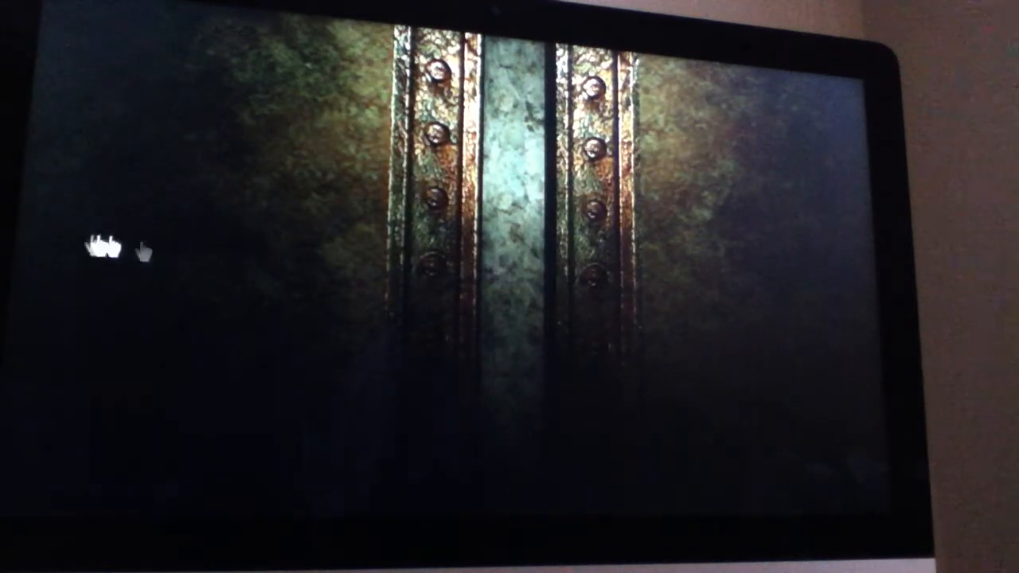